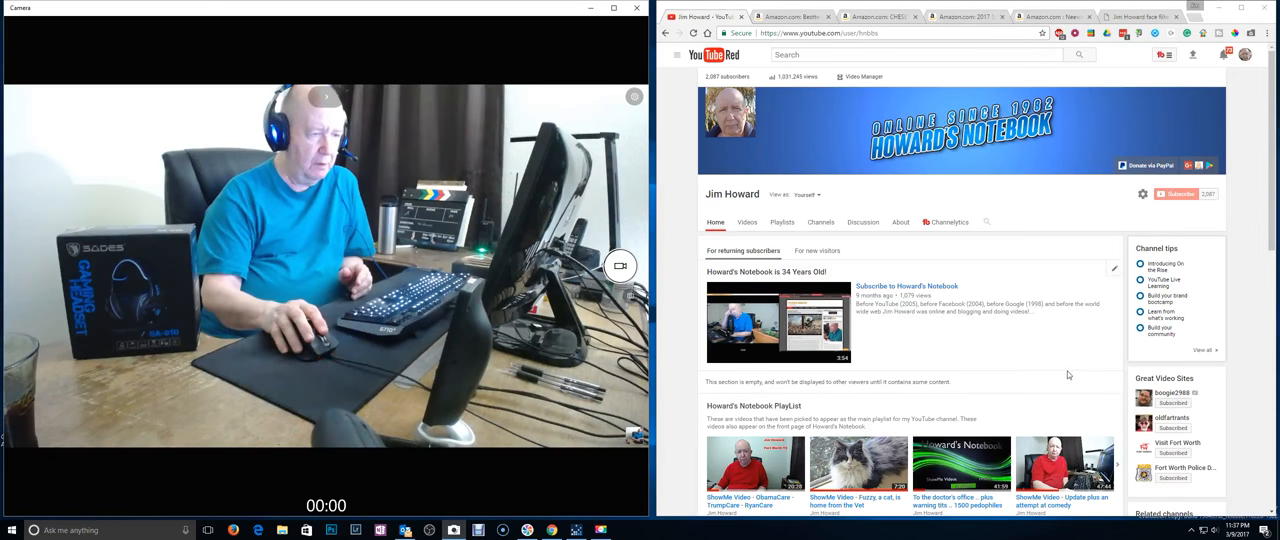
Show the Besten wall-mount surge protector Amazon listing and scroll through its details.
scroll("down", 3)
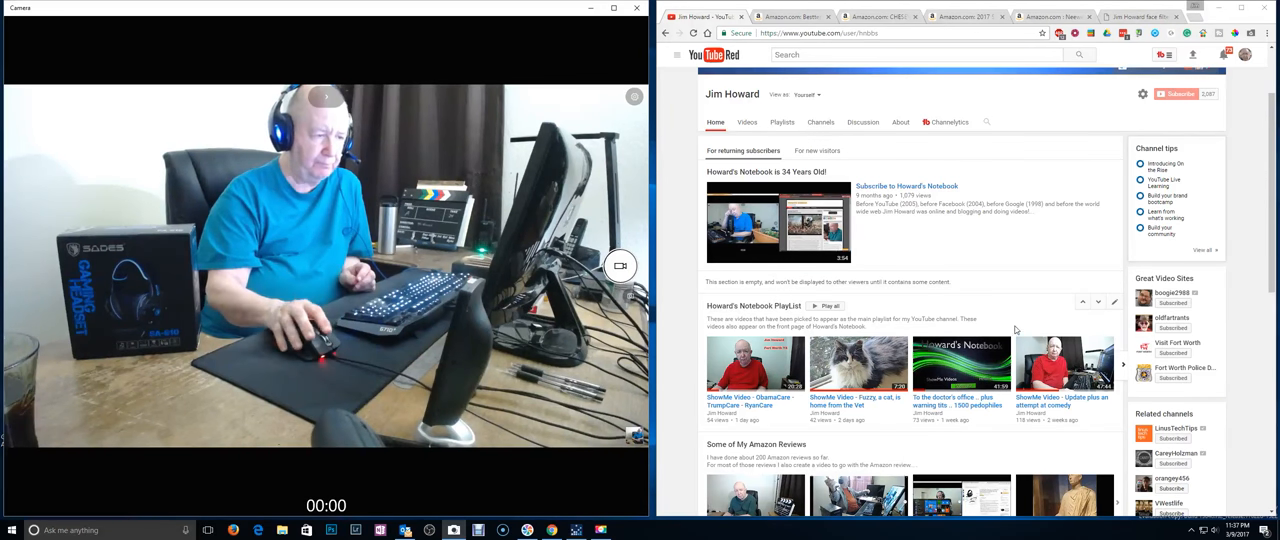
scroll("up", 3)
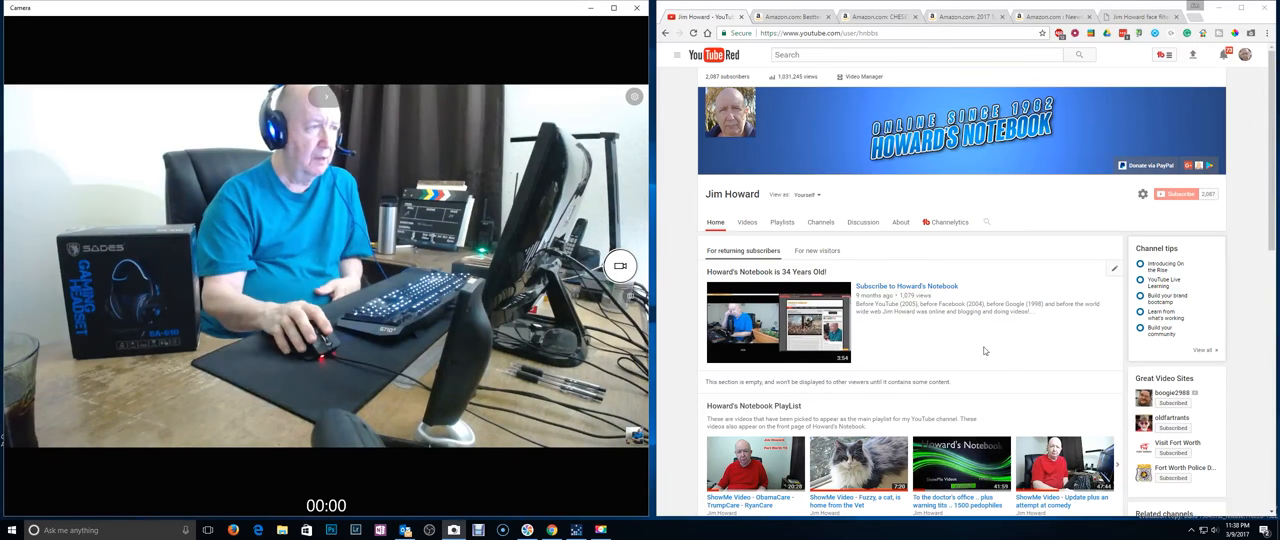
left_click(790, 16)
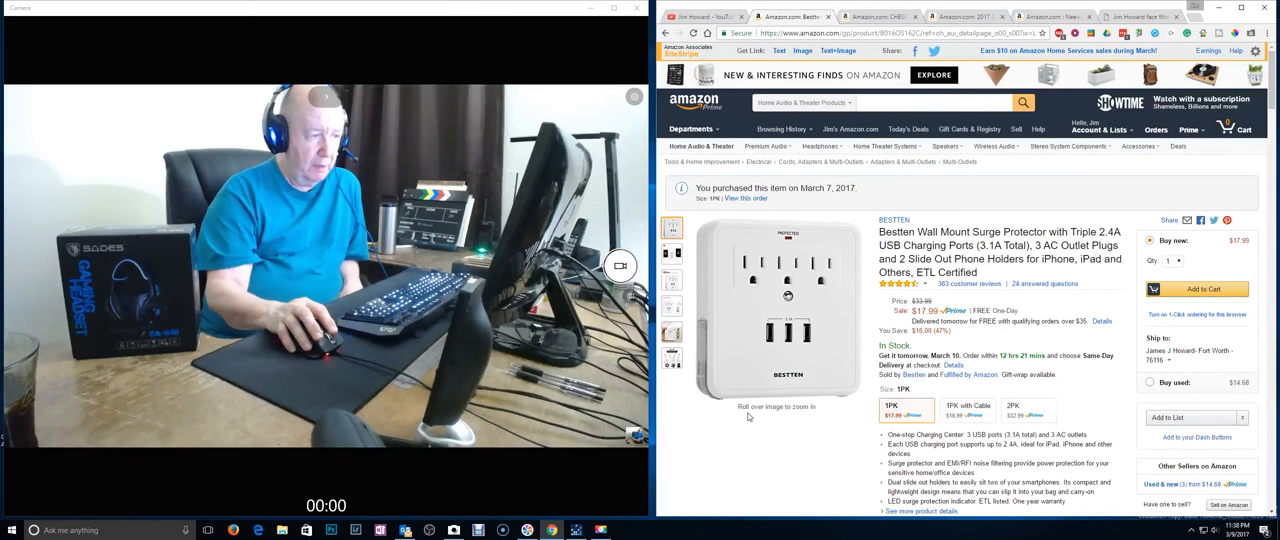
left_click(788, 332)
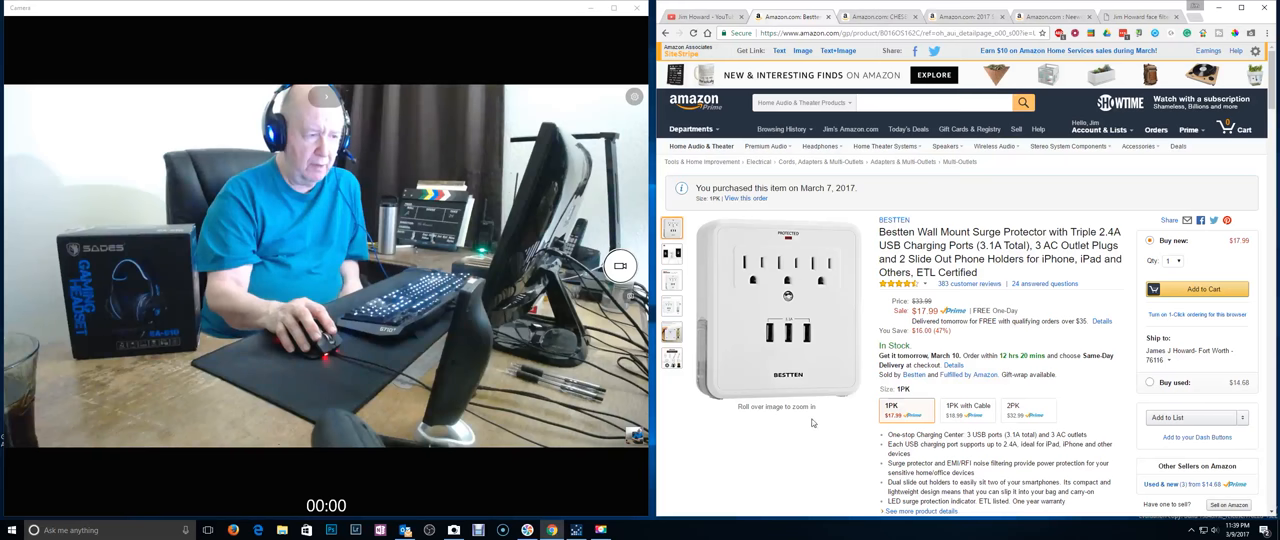
scroll("down", 3)
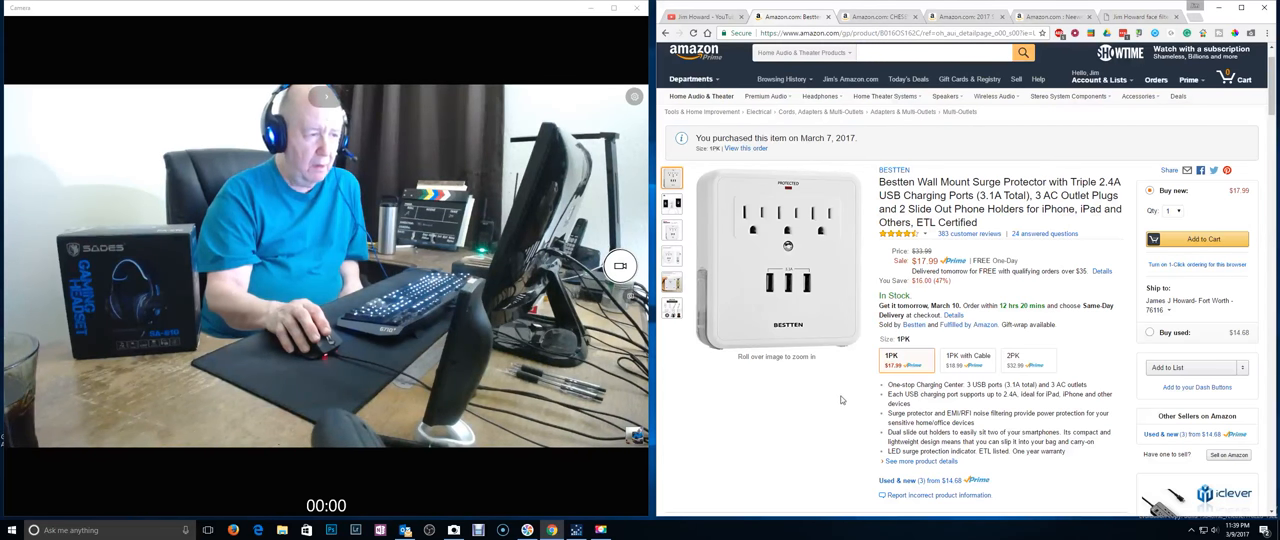
scroll("down", 3)
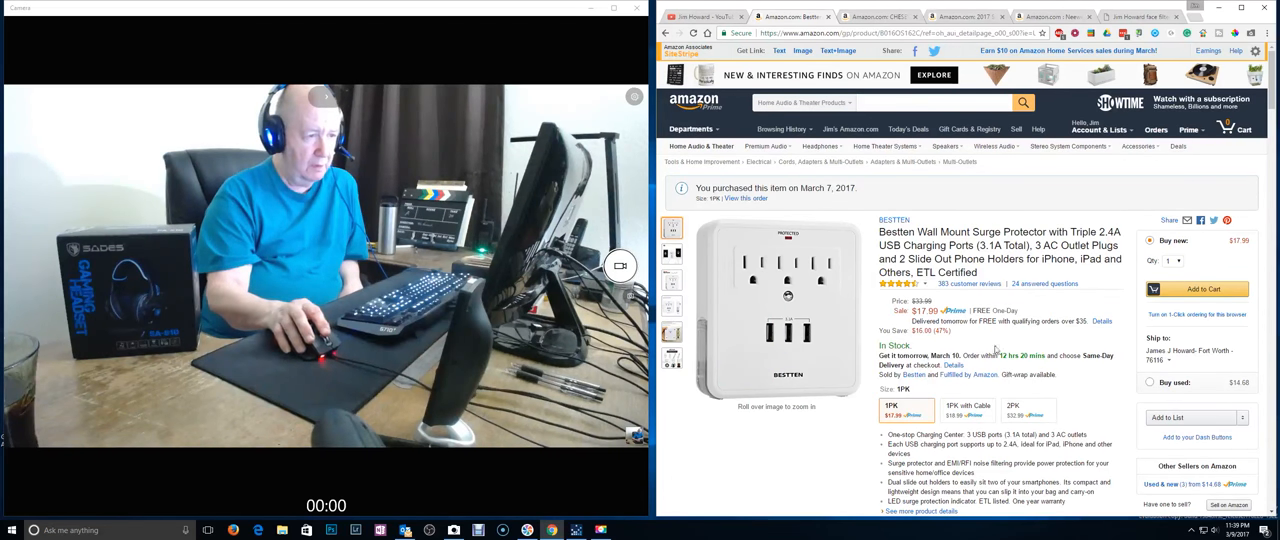
mouse_move(1030, 340)
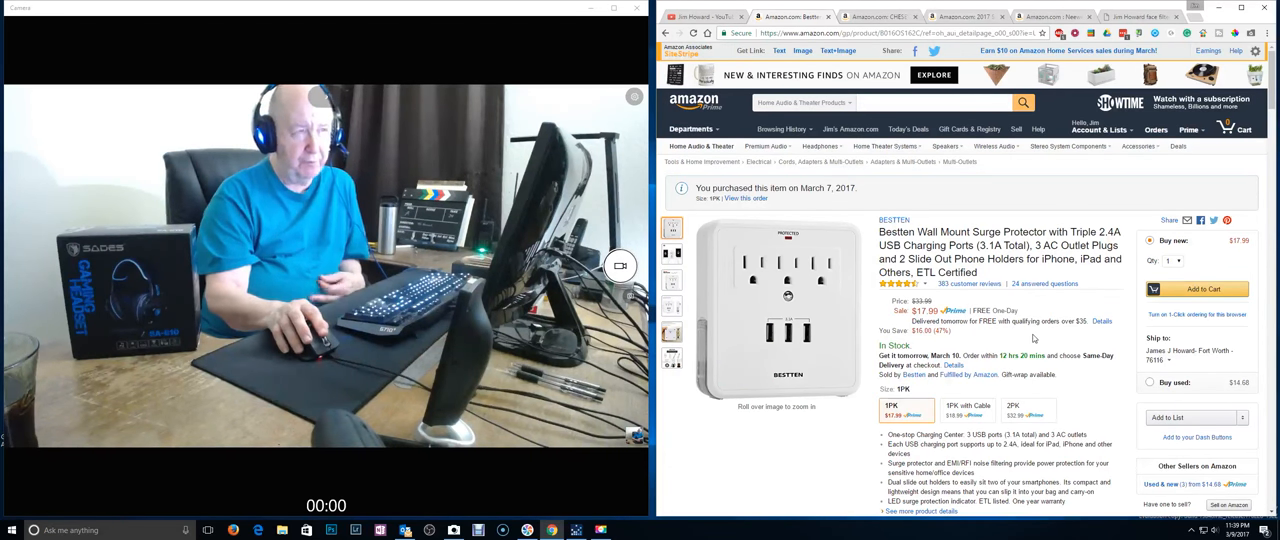
scroll("down", 3)
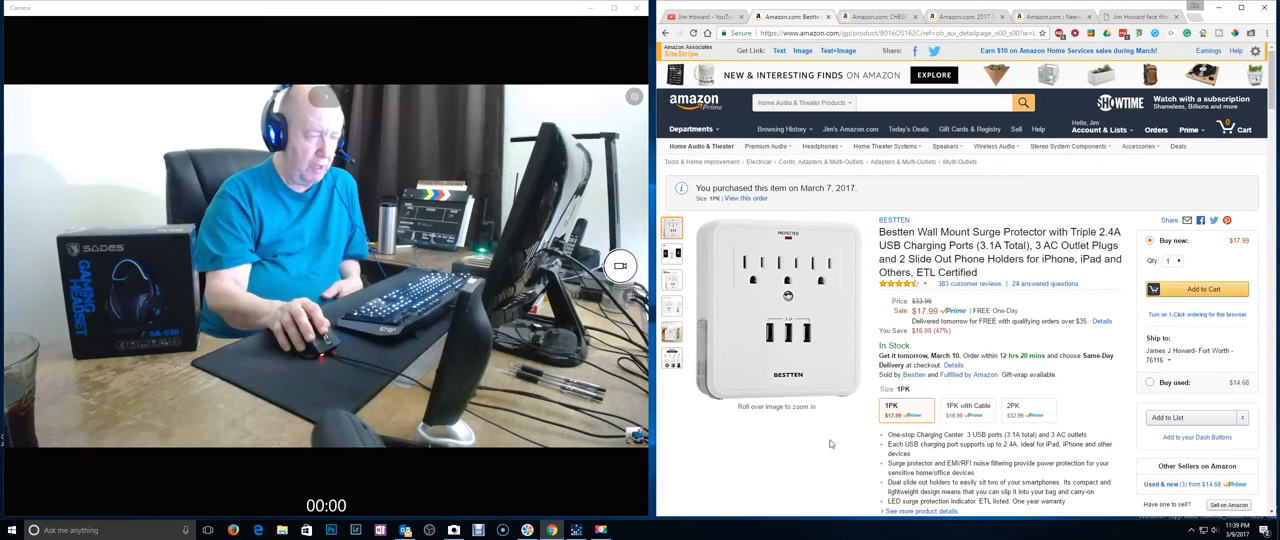
mouse_move(834, 436)
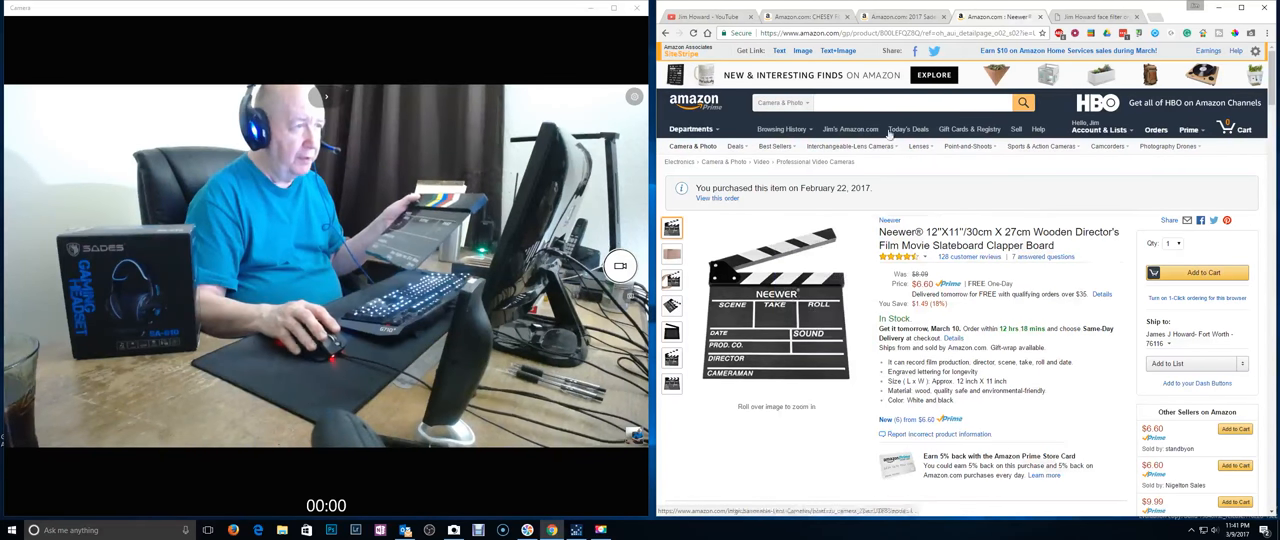
Switch to the Sades SA902 gaming headset Amazon product page.
left_click(896, 16)
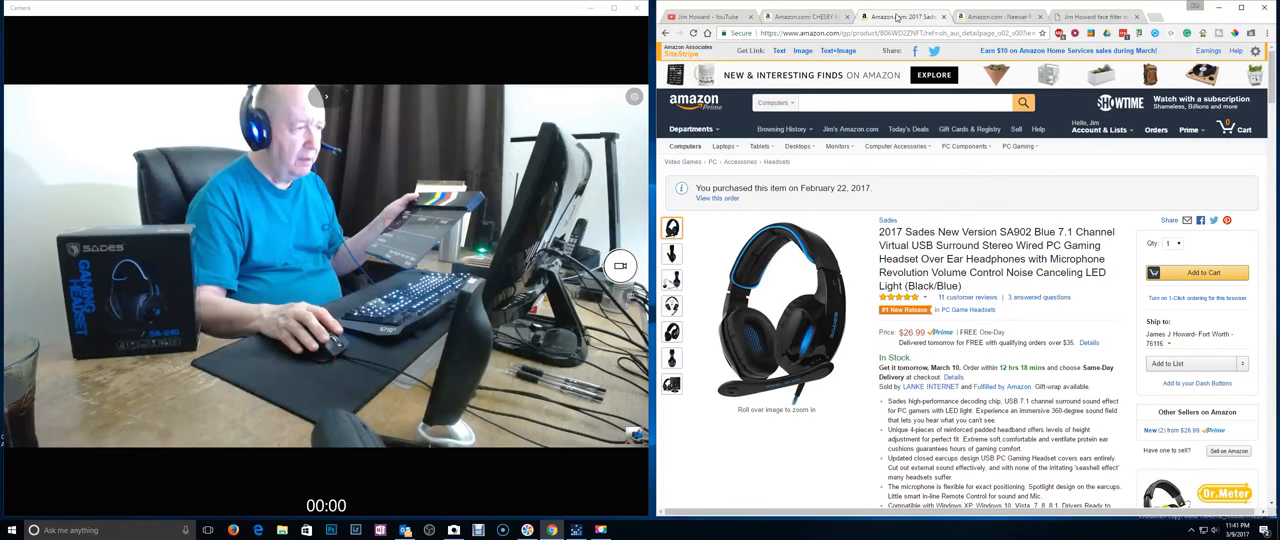
left_click(800, 16)
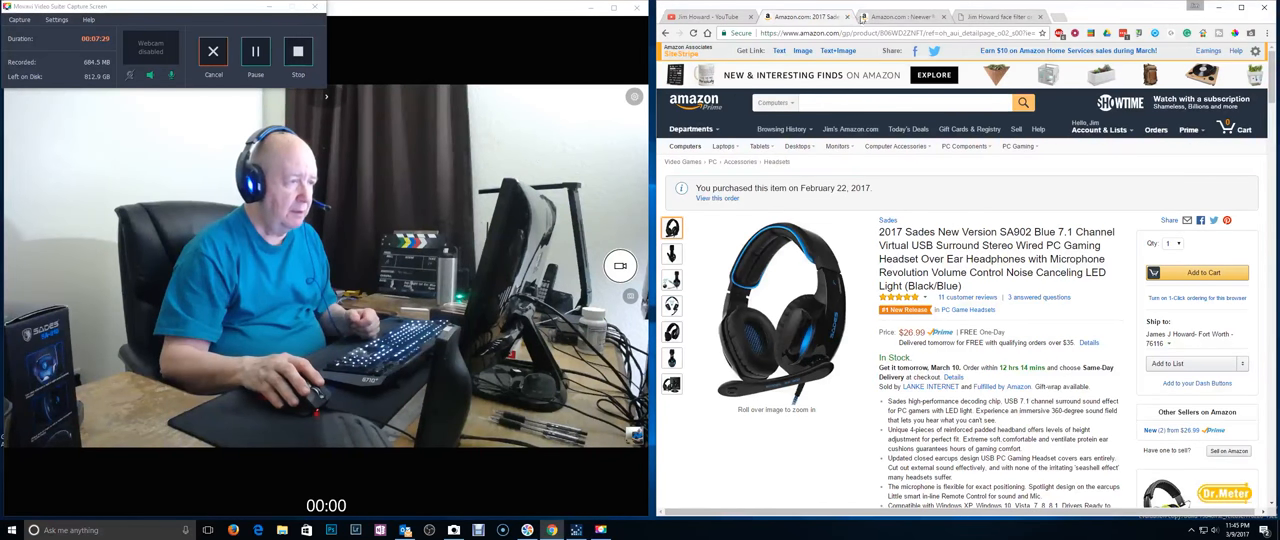
Flip through the clapper board tab and local photo, landing back on the headset page.
left_click(896, 16)
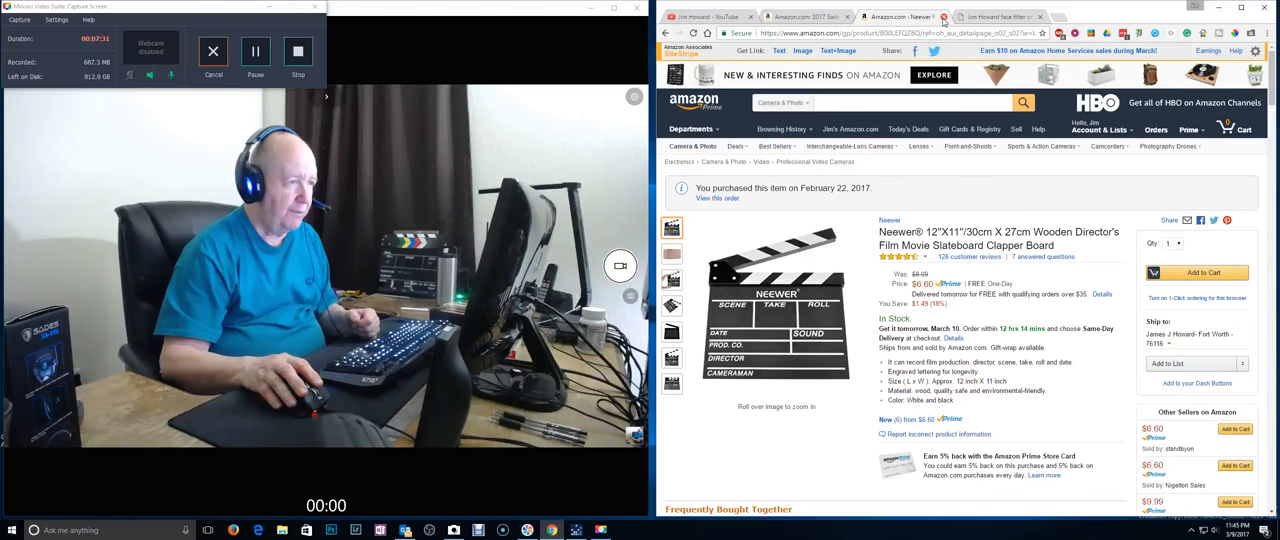
left_click(896, 16)
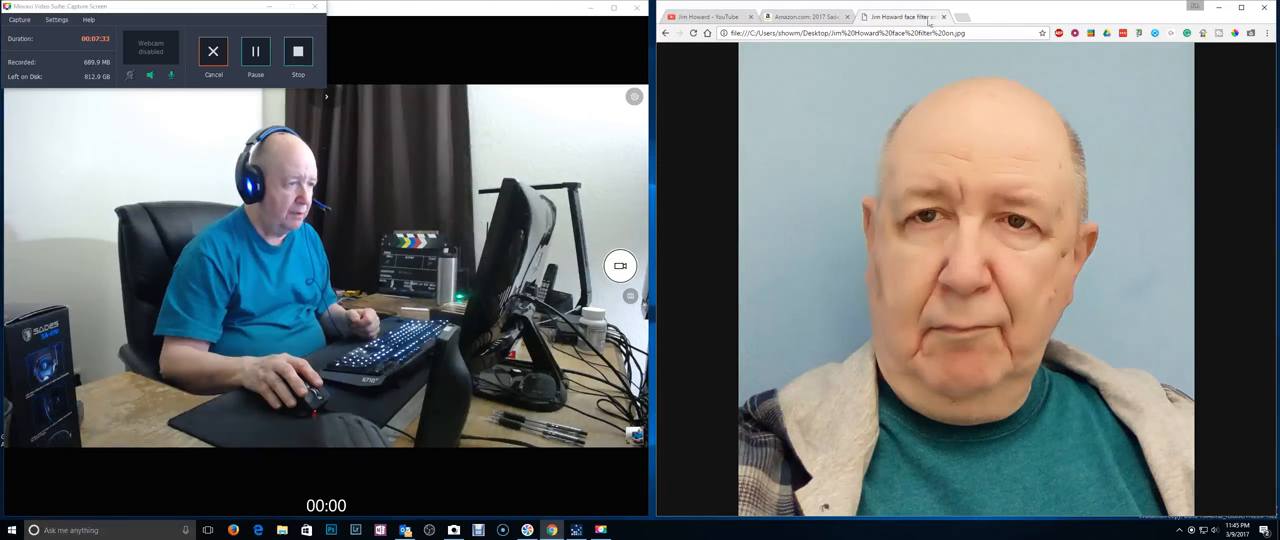
left_click(804, 16)
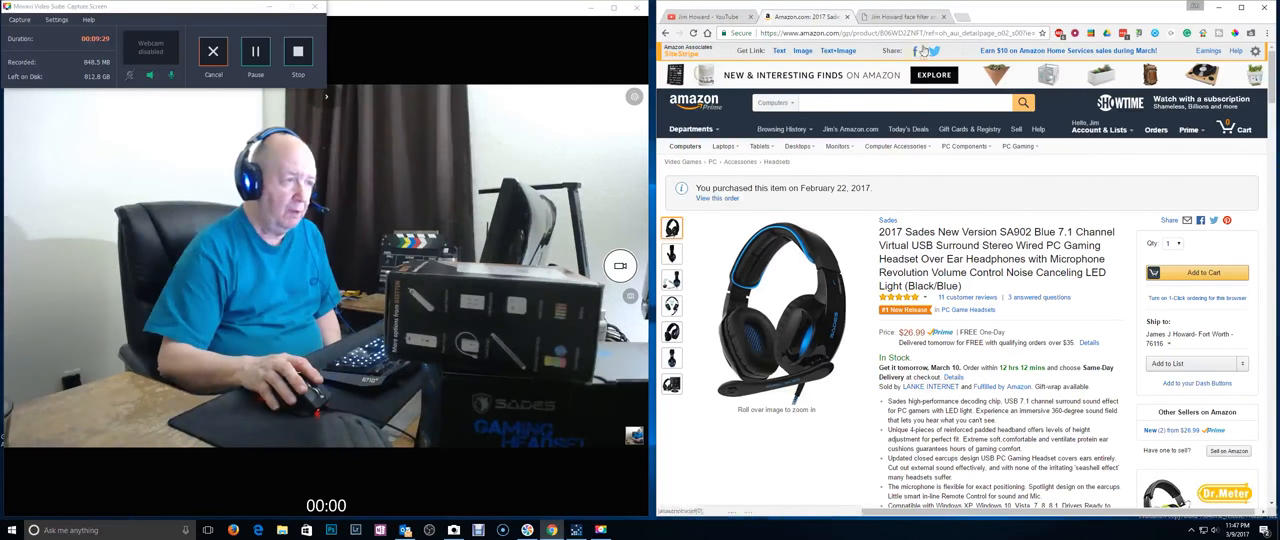
Switch from the headset listing to the locally saved photo of the man in a grey jacket.
left_click(896, 16)
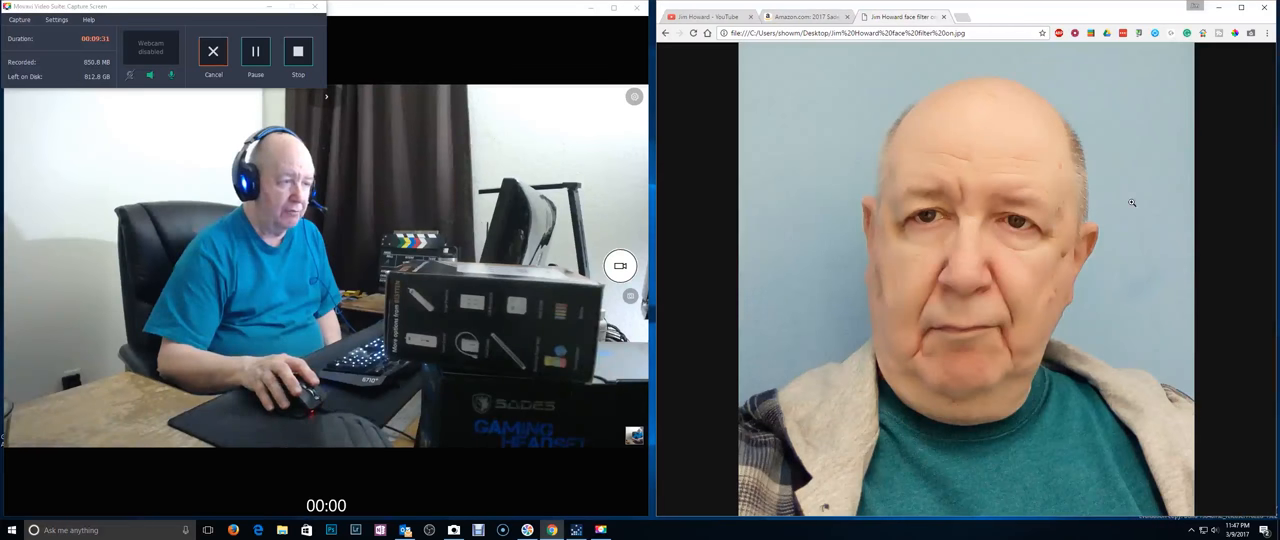